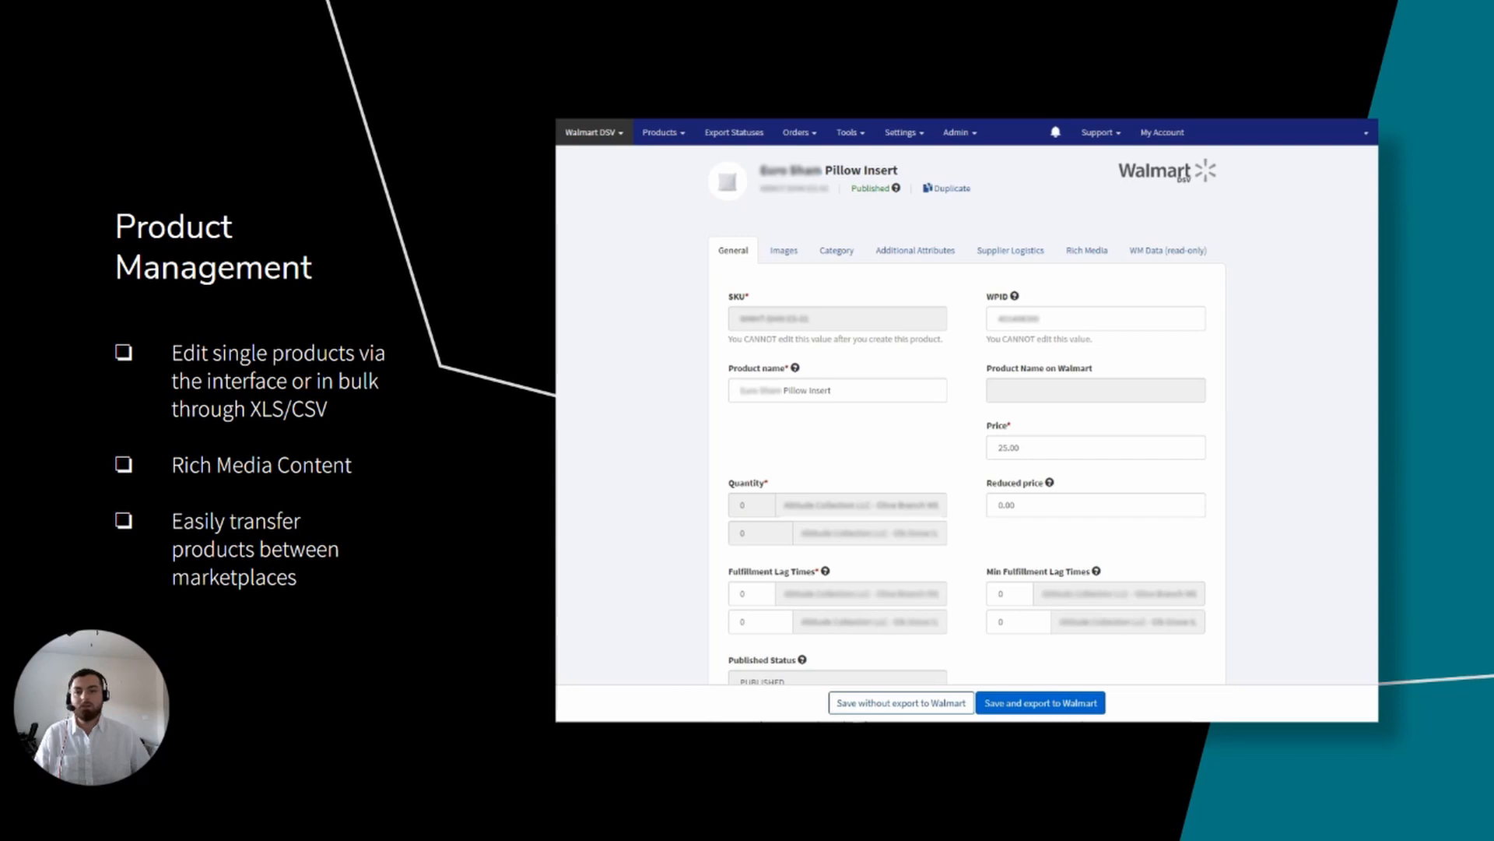
mouse_move(1138, 324)
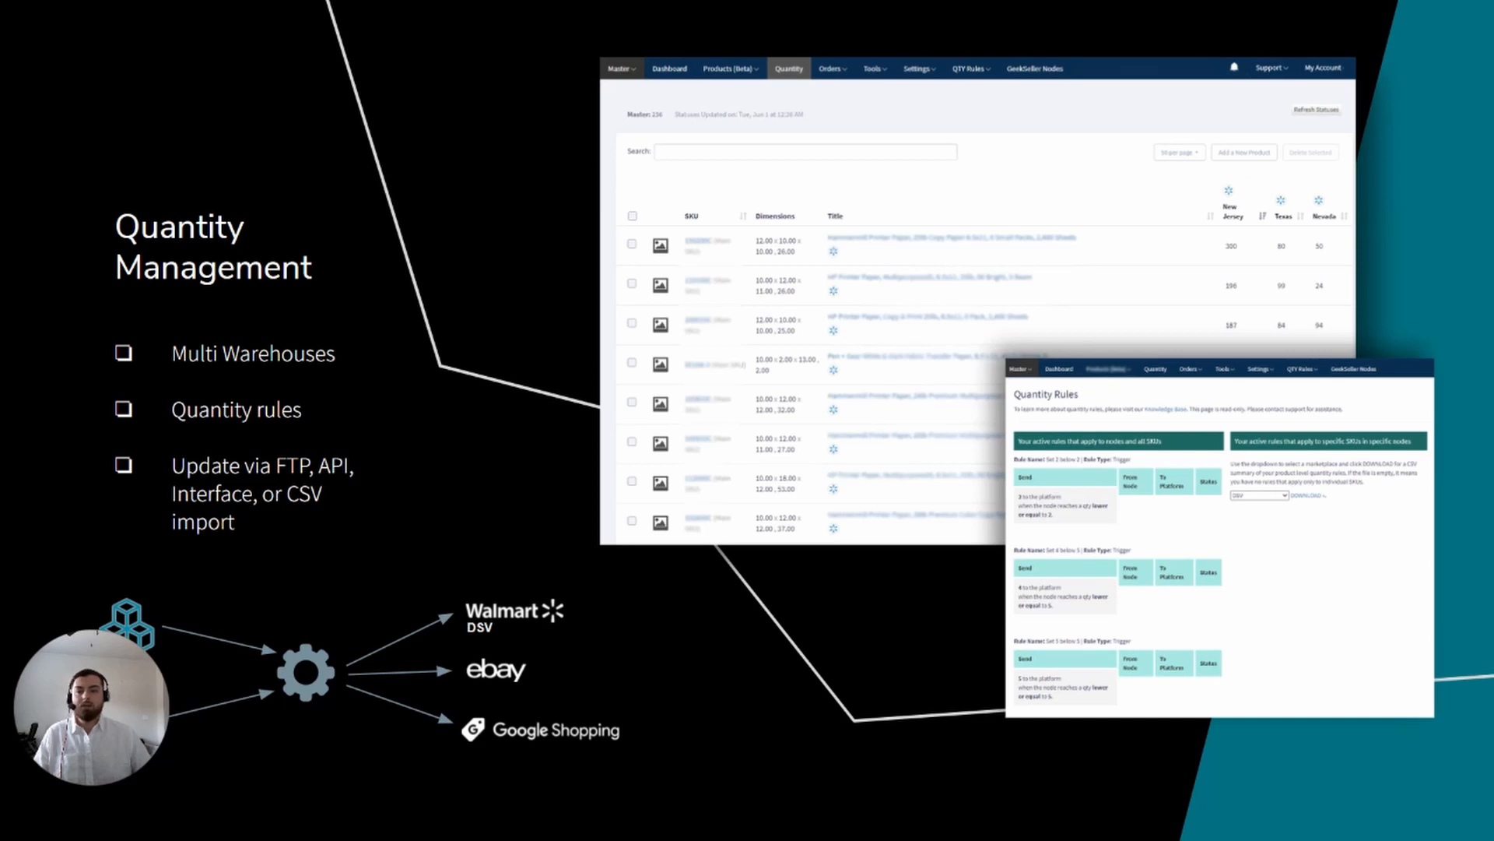
mouse_move(1116, 308)
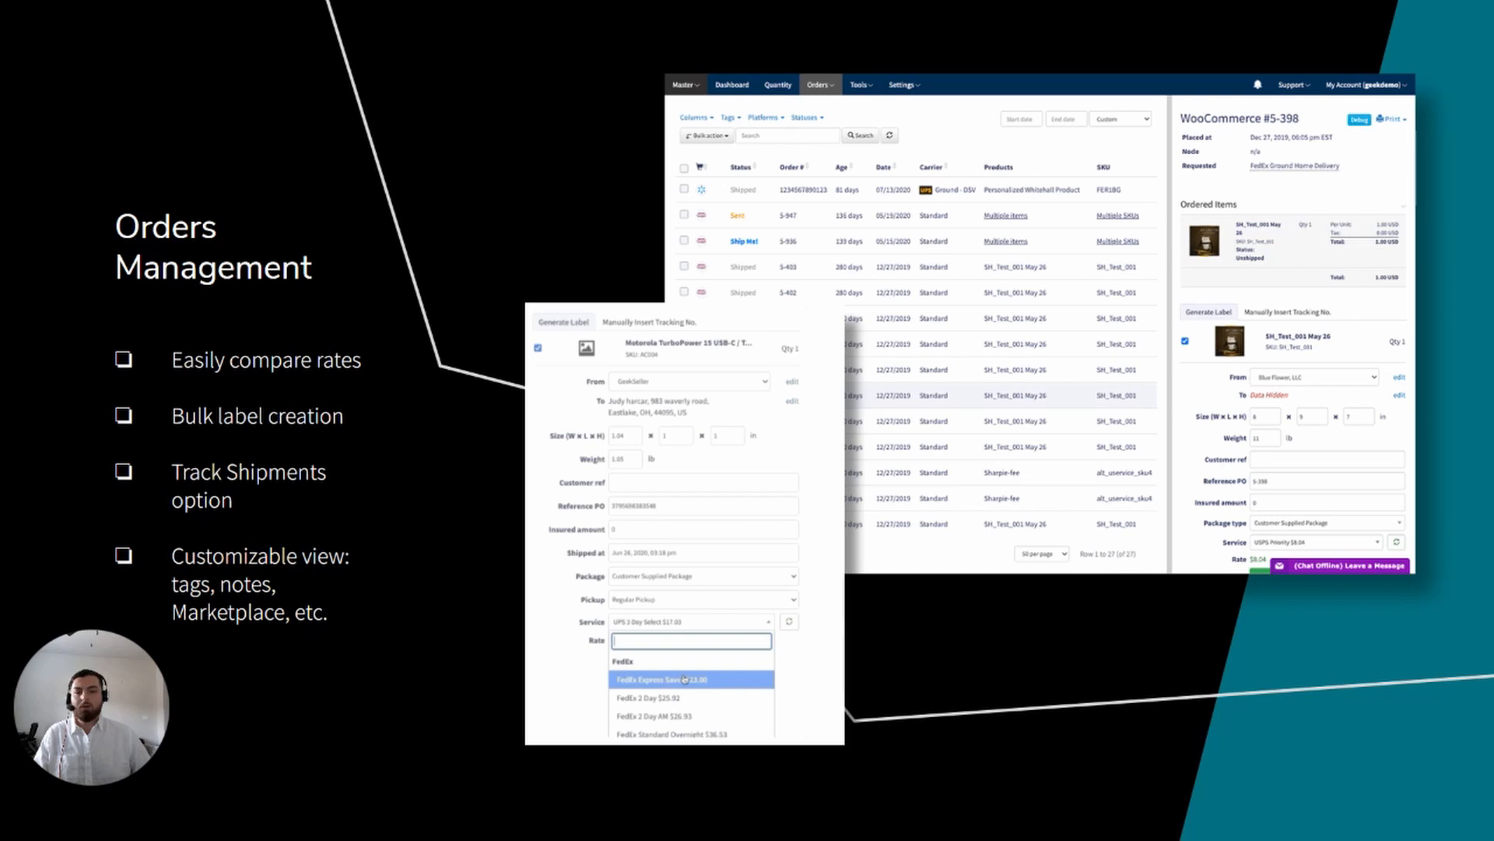
mouse_move(902, 430)
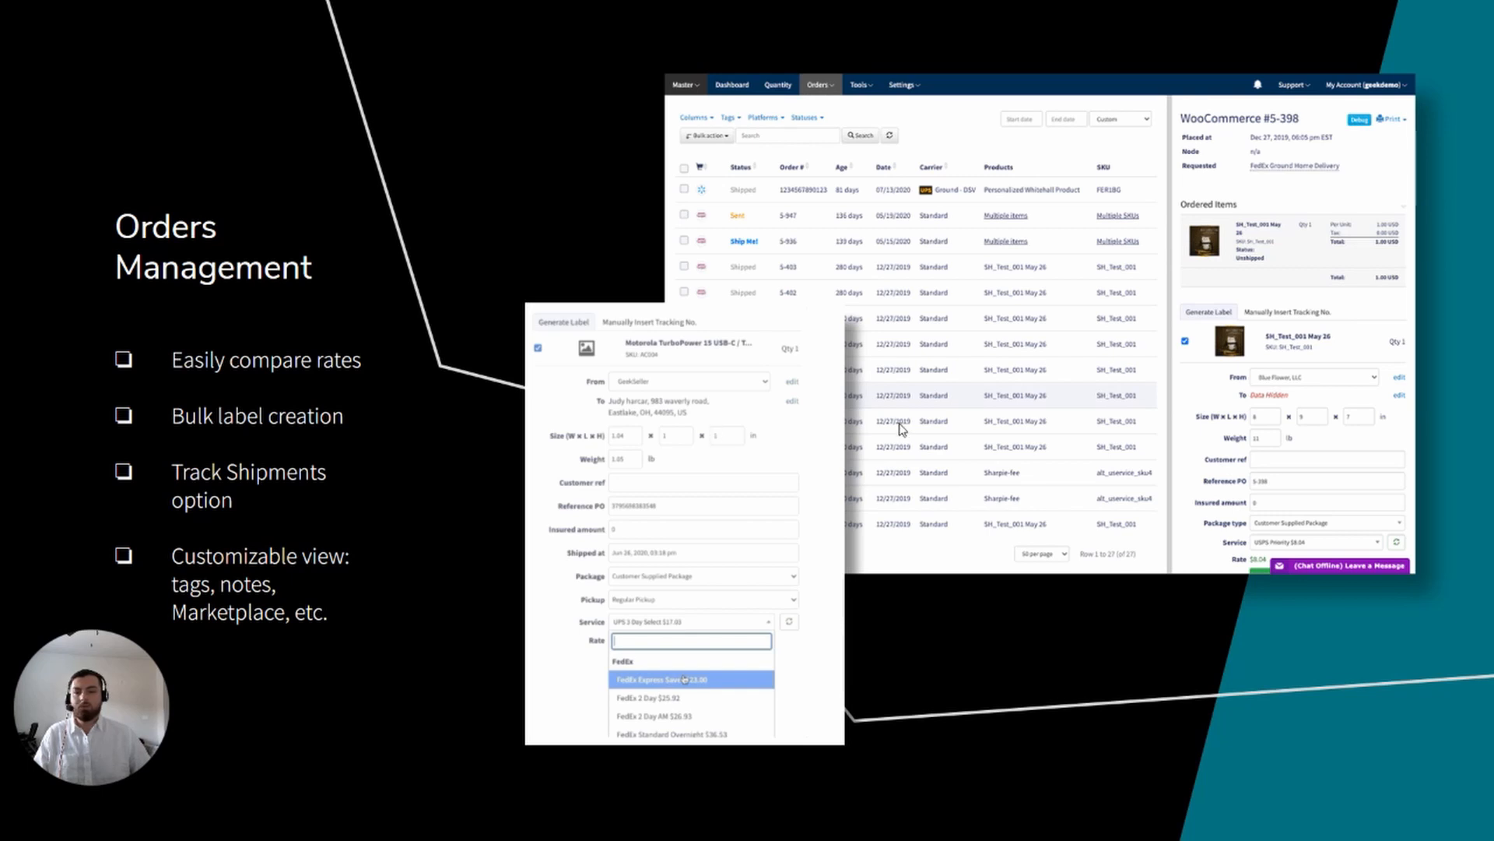